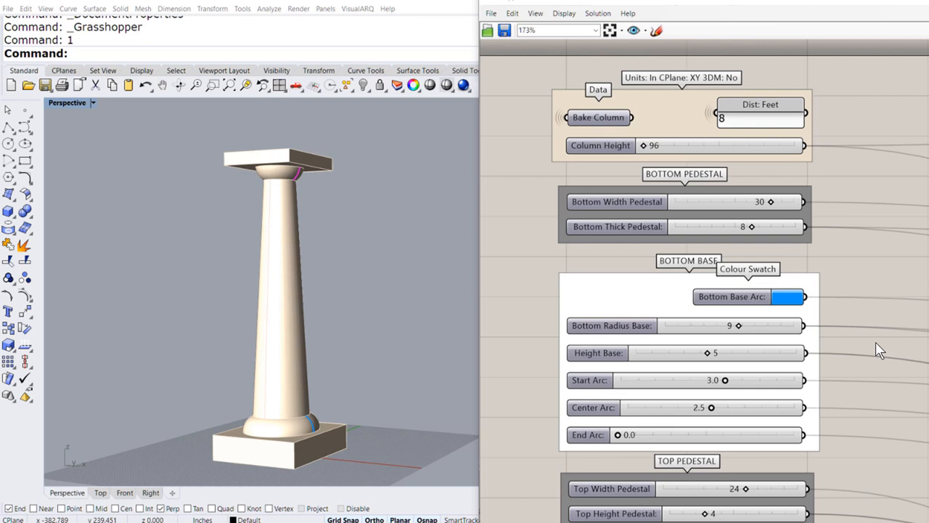
pyautogui.moveTo(710, 199)
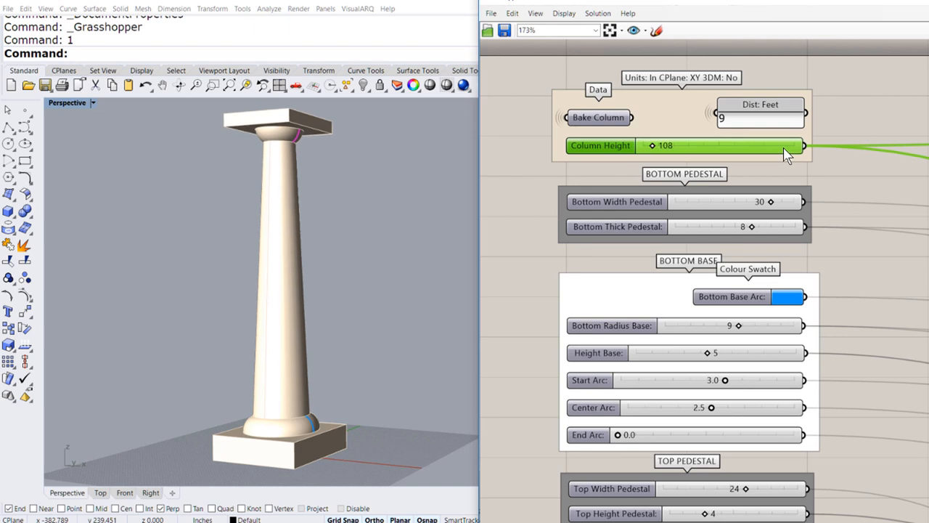
pyautogui.moveTo(639, 210)
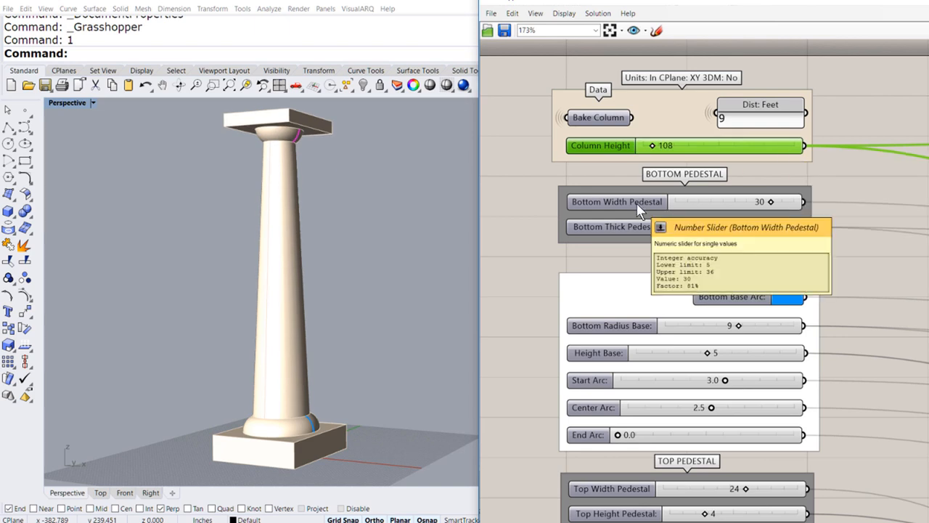
pyautogui.moveTo(759, 203)
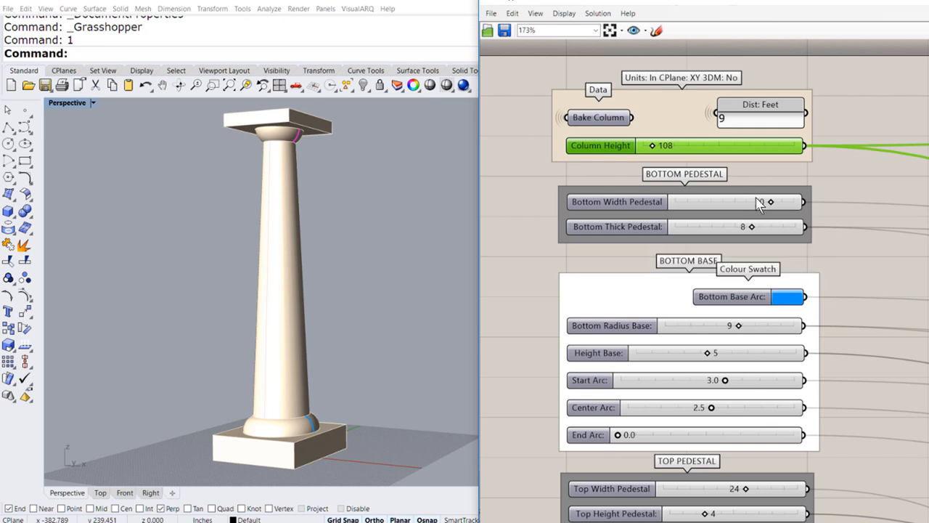
# Enter a bottom pedestal width of 28 and a bottom pedestal thickness of 7.
pyautogui.doubleClick(722, 202)
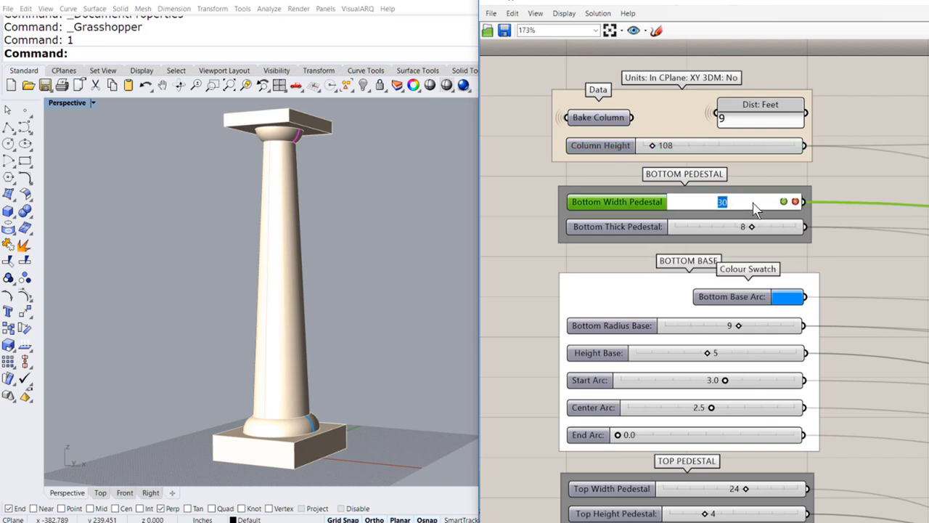
pyautogui.click(785, 201)
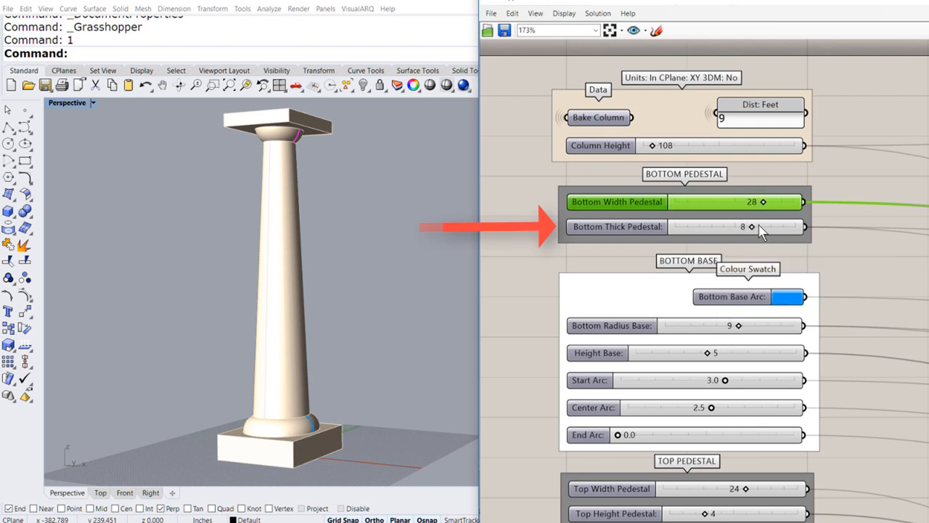
pyautogui.doubleClick(744, 226)
pyautogui.write('7')
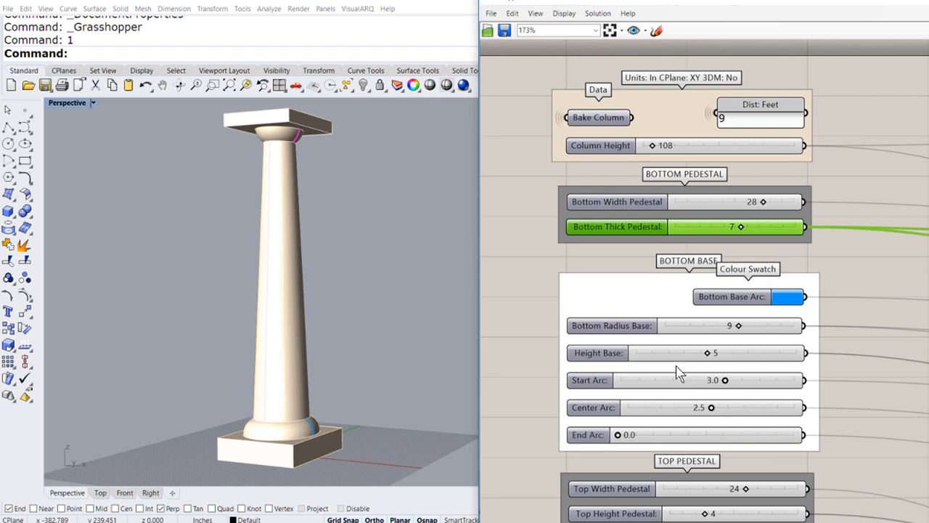
pyautogui.moveTo(302, 472)
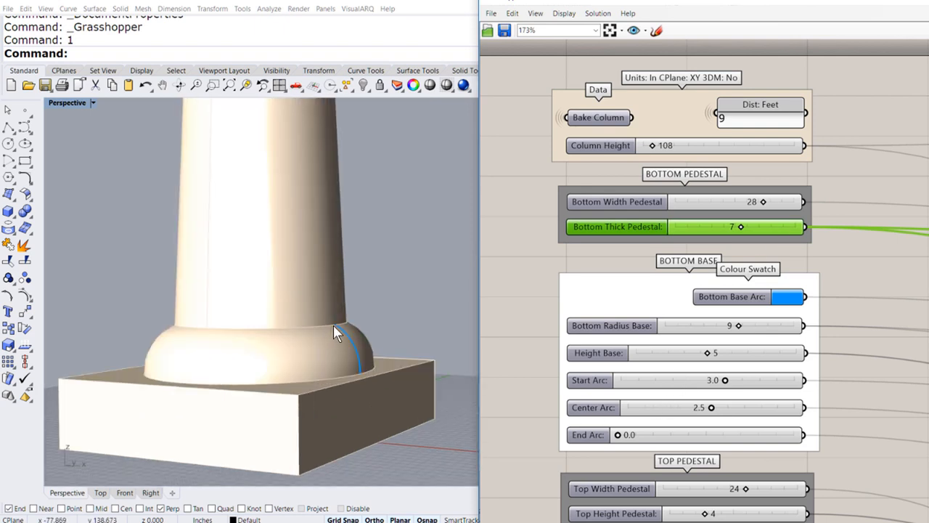
# Zoom to the BOTTOM BASE group and raise Height Base from 5 to 6.
pyautogui.scroll(-3)
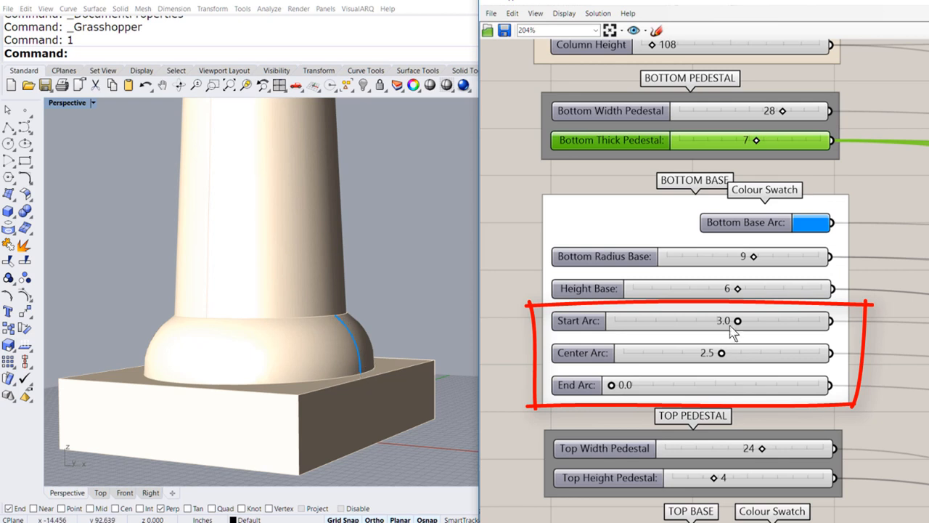
pyautogui.moveTo(739, 324)
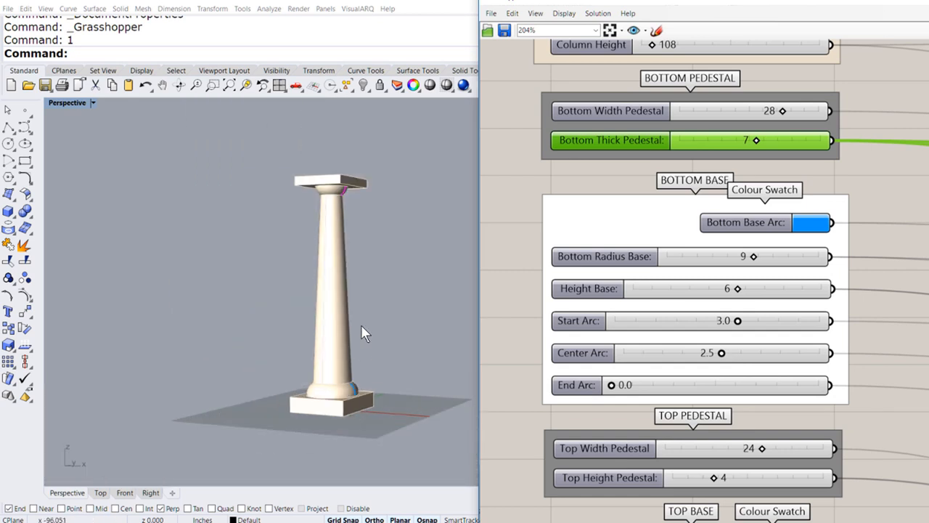
pyautogui.scroll(-3)
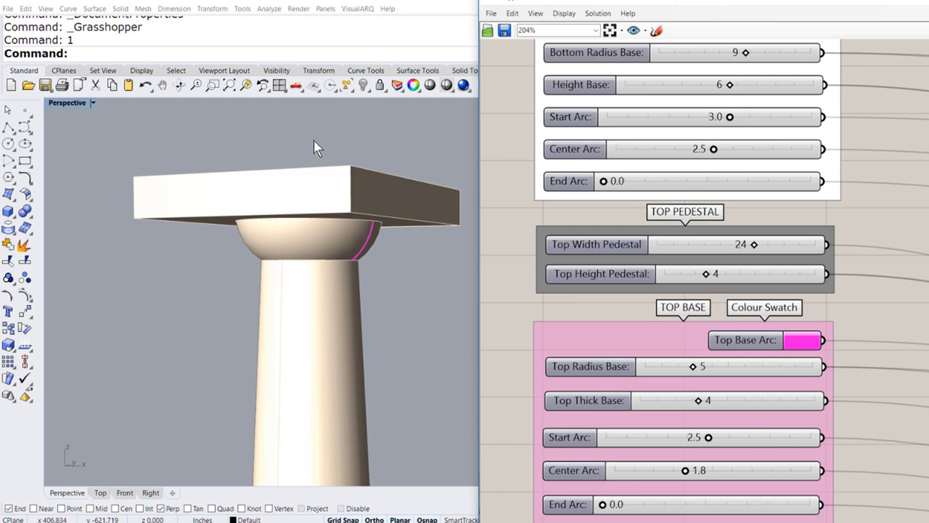
pyautogui.moveTo(755, 244)
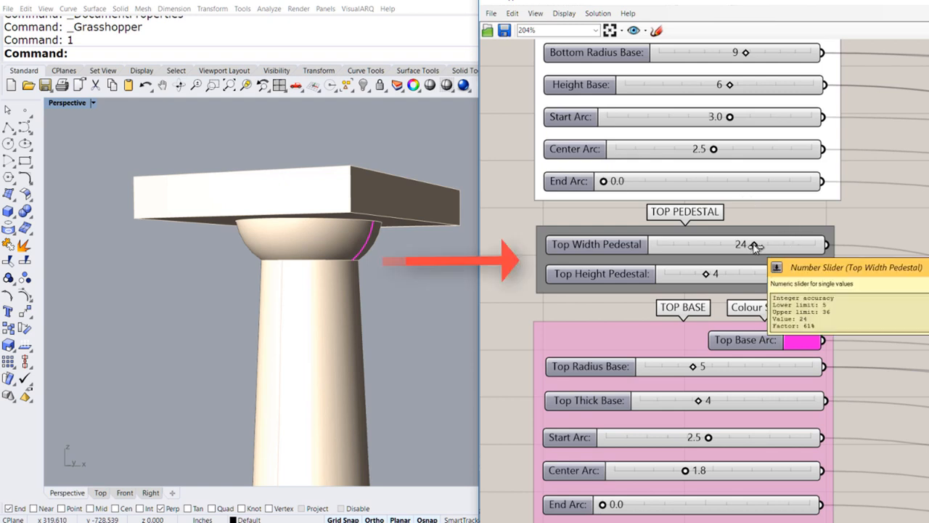
# Set top pedestal width 25 and height 5, top base radius 6 and thickness 5.
pyautogui.moveTo(753, 244); pyautogui.dragTo(768, 244)
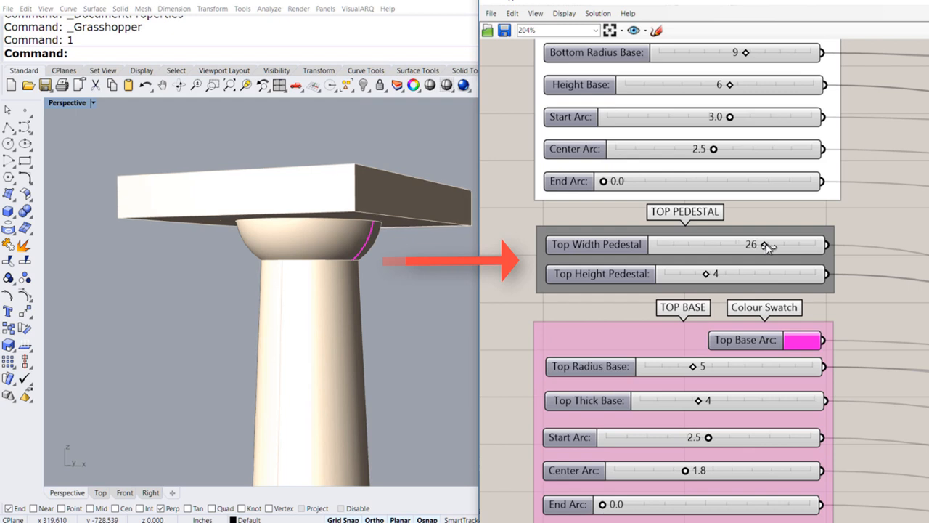
pyautogui.moveTo(769, 244); pyautogui.dragTo(762, 245)
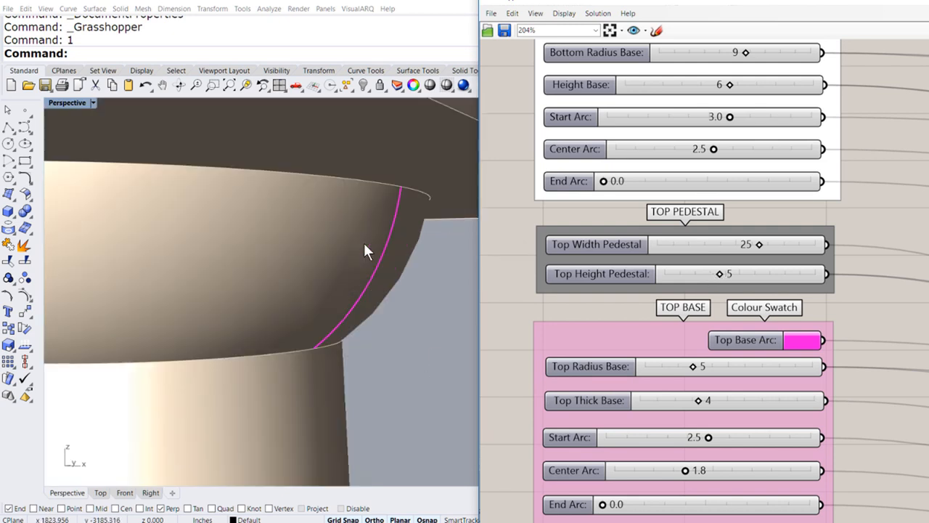
pyautogui.scroll(-3)
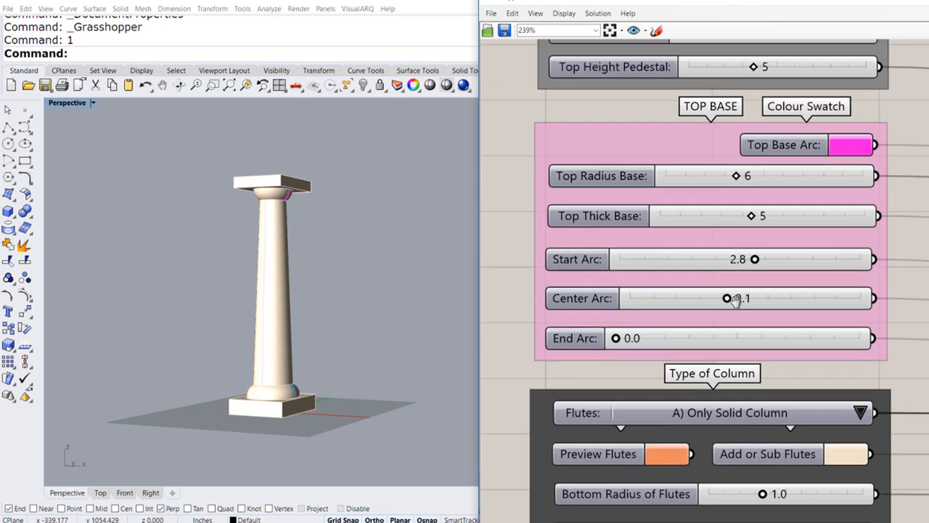
# Choose a non-solid column flute type and set the number of flutes to 10.
pyautogui.scroll(-3)
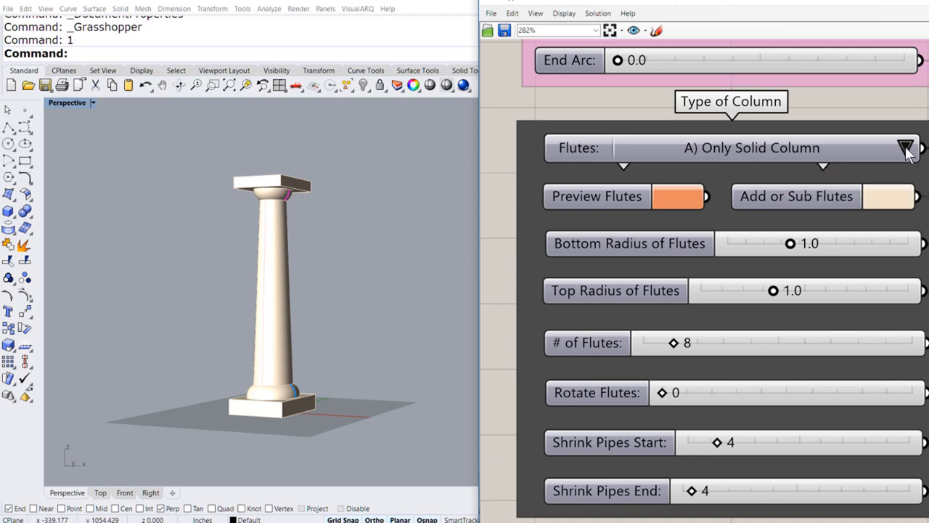
pyautogui.click(907, 147)
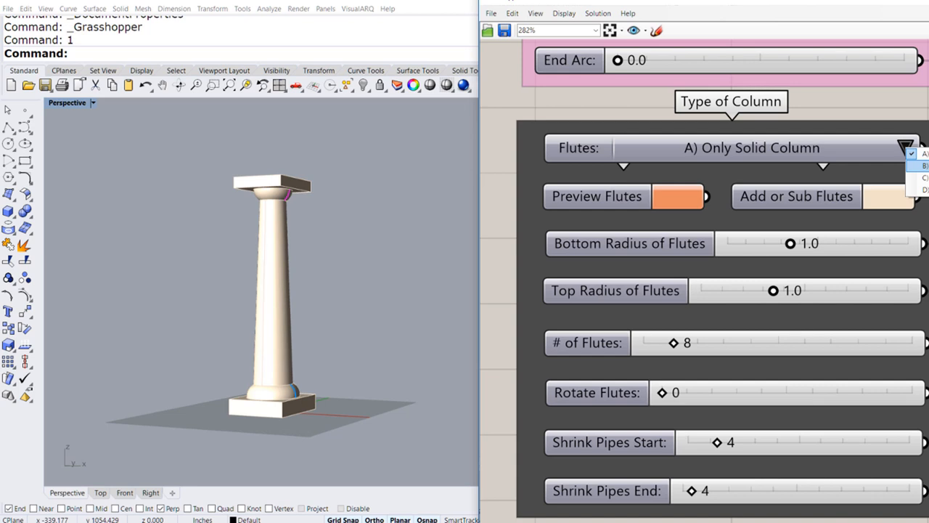
pyautogui.click(922, 165)
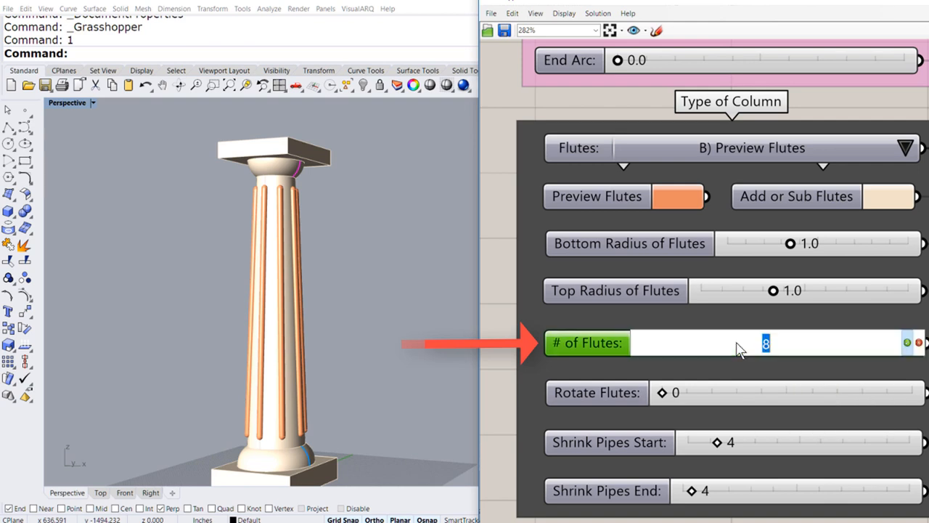
pyautogui.write('10')
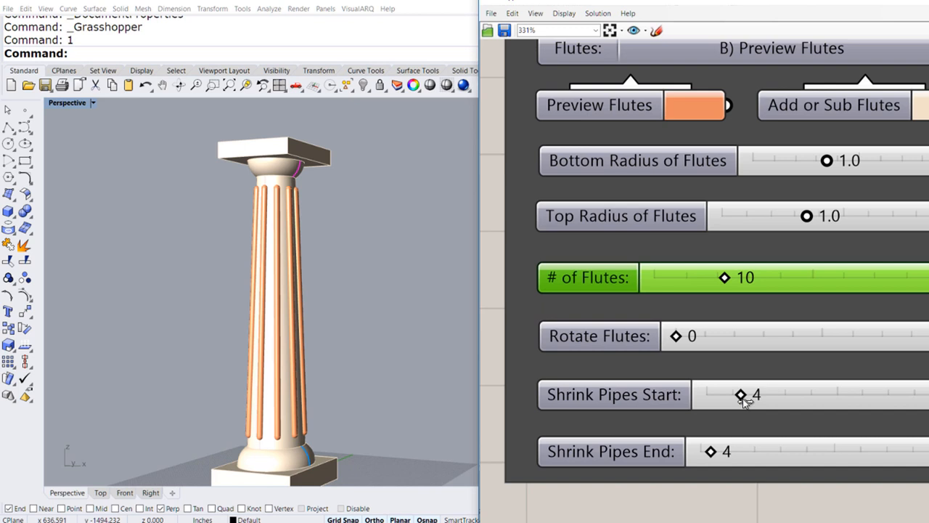
pyautogui.moveTo(740, 394)
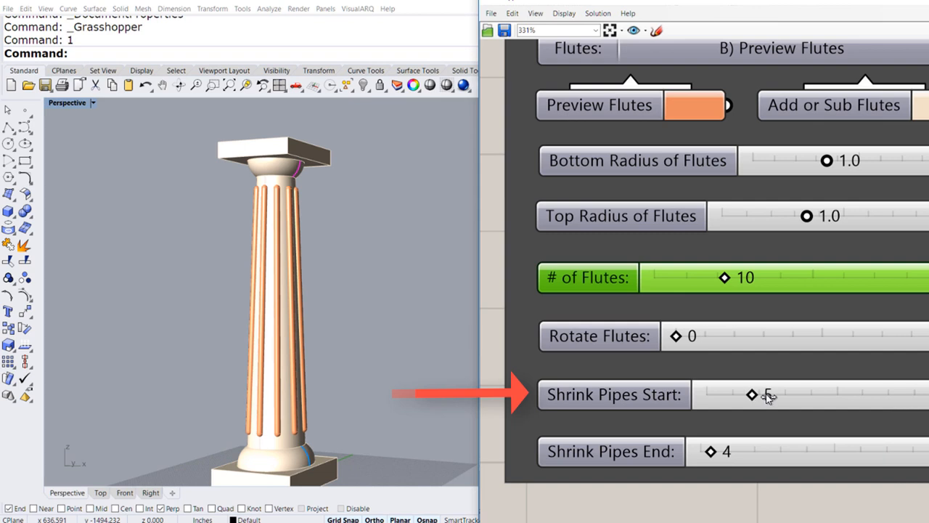
# Adjust Shrink Pipes Start to trim the flutes at the bottom, settling at 4.
pyautogui.moveTo(752, 394); pyautogui.dragTo(838, 394)
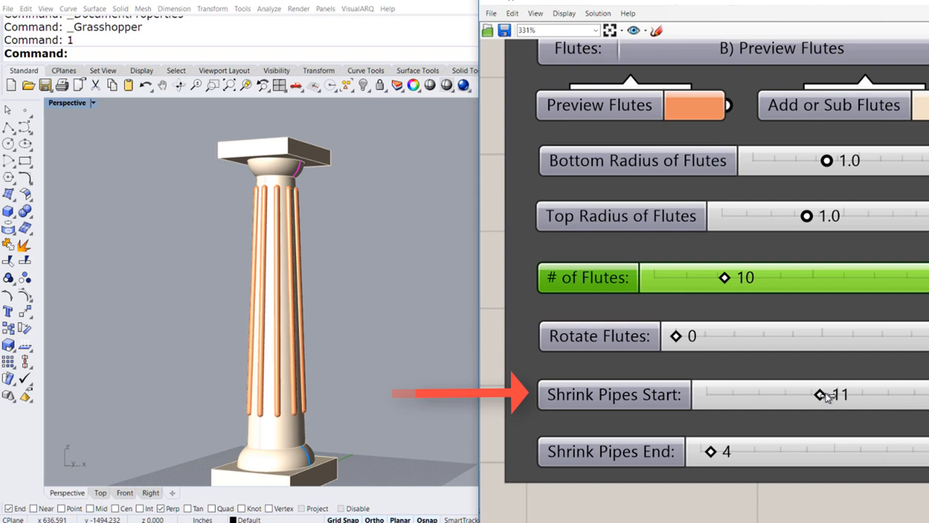
pyautogui.moveTo(820, 394); pyautogui.dragTo(762, 394)
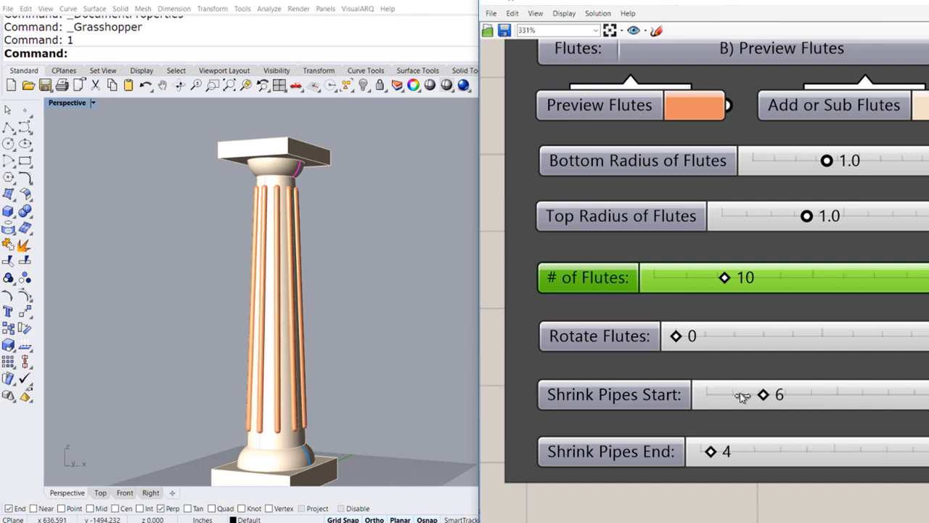
pyautogui.moveTo(763, 394); pyautogui.dragTo(729, 395)
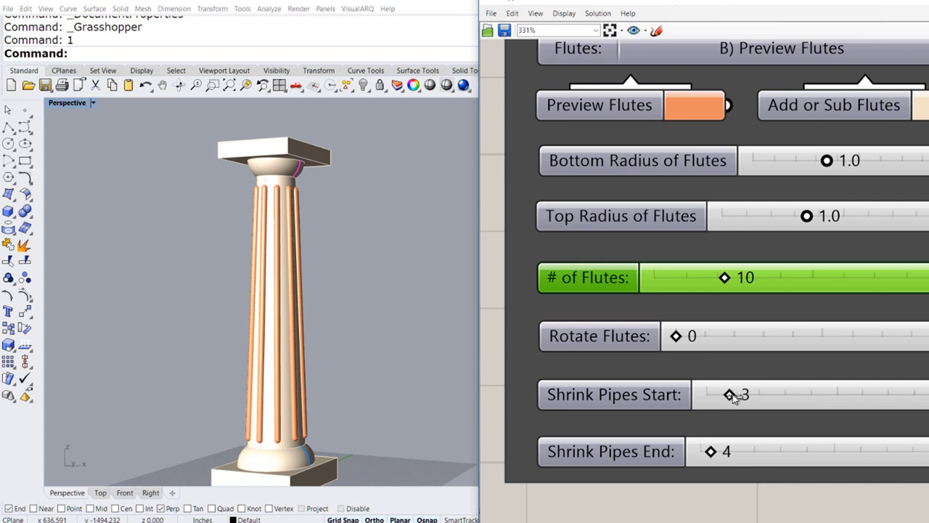
pyautogui.moveTo(730, 394); pyautogui.dragTo(739, 394)
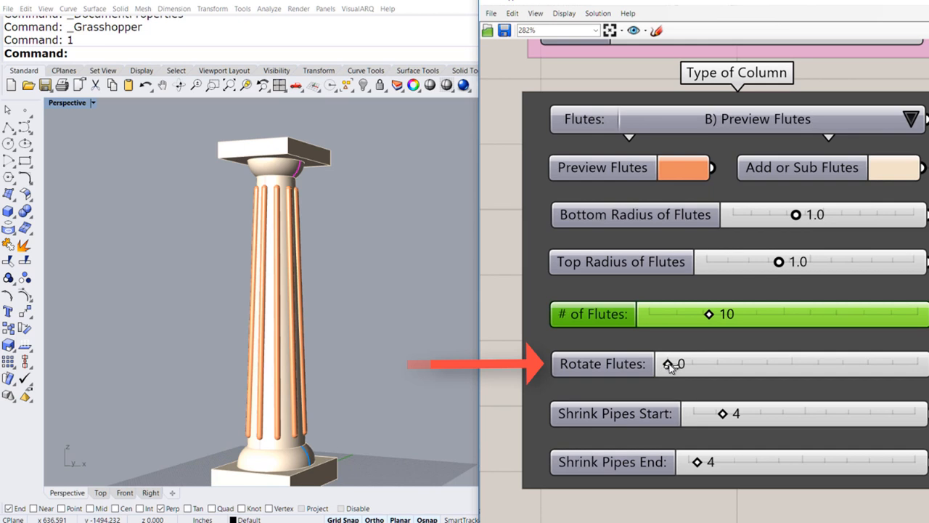
# Raise the Rotate Flutes slider from 0 to 360.
pyautogui.moveTo(687, 364); pyautogui.dragTo(723, 364)
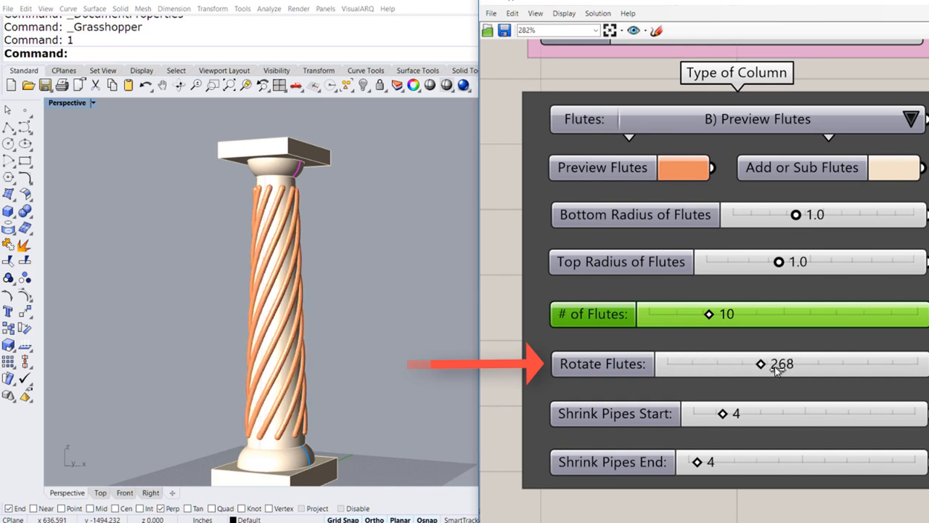
pyautogui.moveTo(761, 364); pyautogui.dragTo(790, 363)
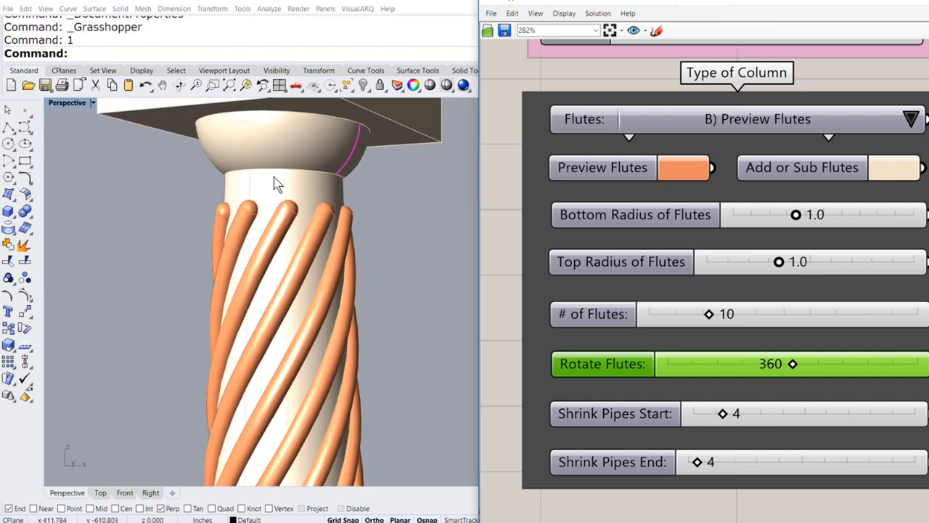
pyautogui.moveTo(290, 211)
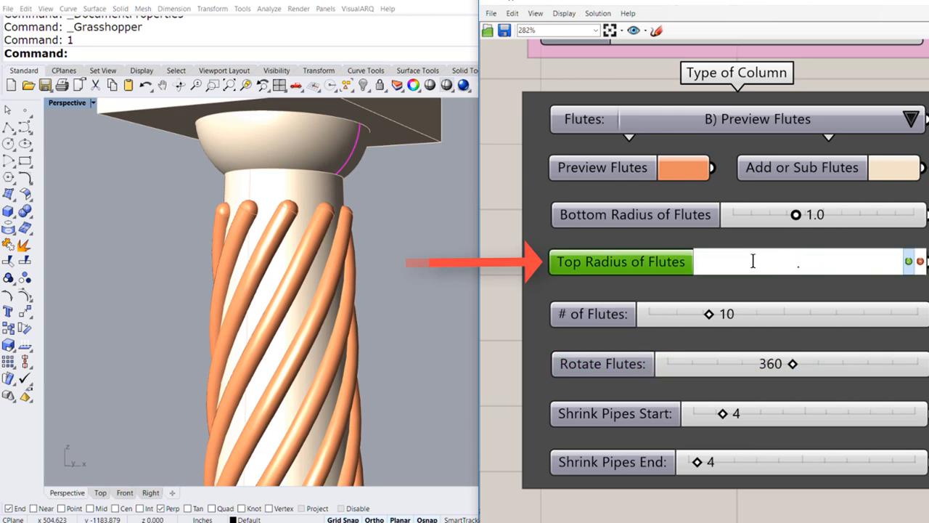
# Set the flute top radius to 0.2 and Shrink Pipes End to 34.
pyautogui.write('.2')
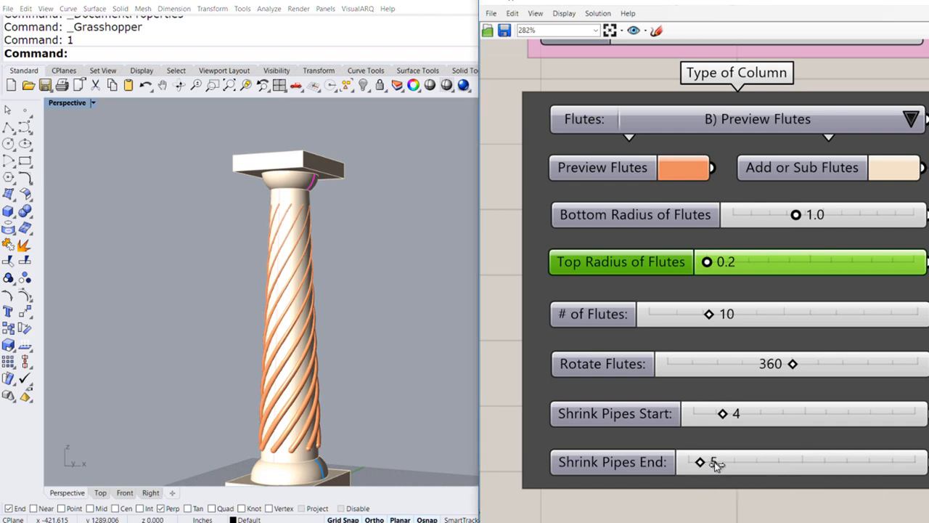
pyautogui.moveTo(701, 462); pyautogui.dragTo(736, 461)
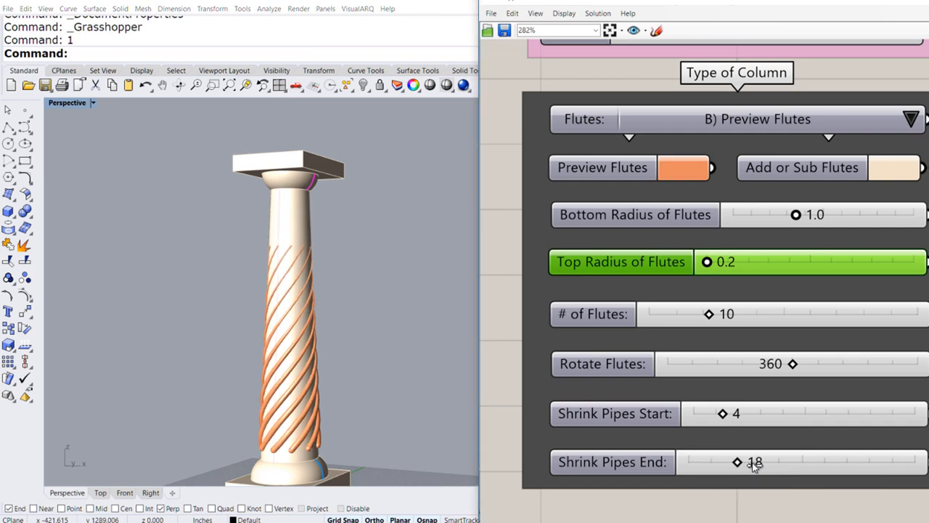
pyautogui.moveTo(737, 462); pyautogui.dragTo(774, 461)
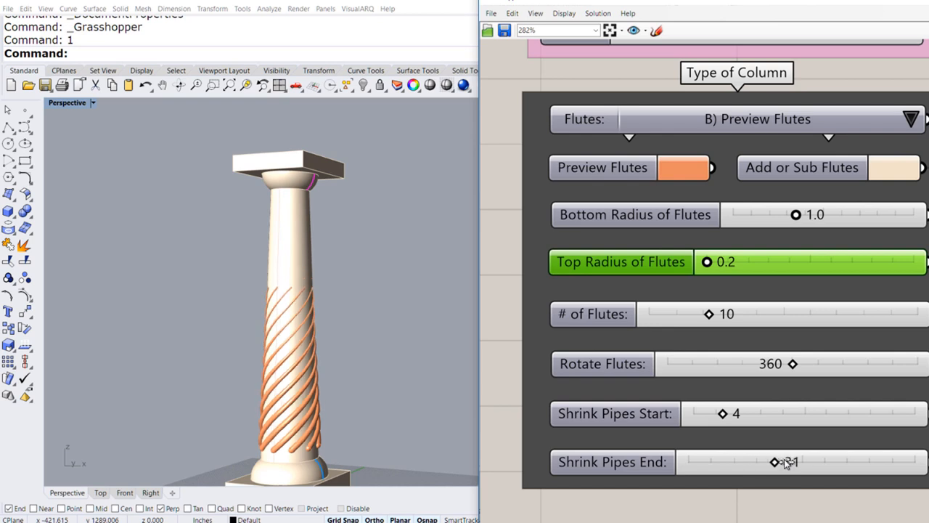
pyautogui.moveTo(773, 462); pyautogui.dragTo(784, 461)
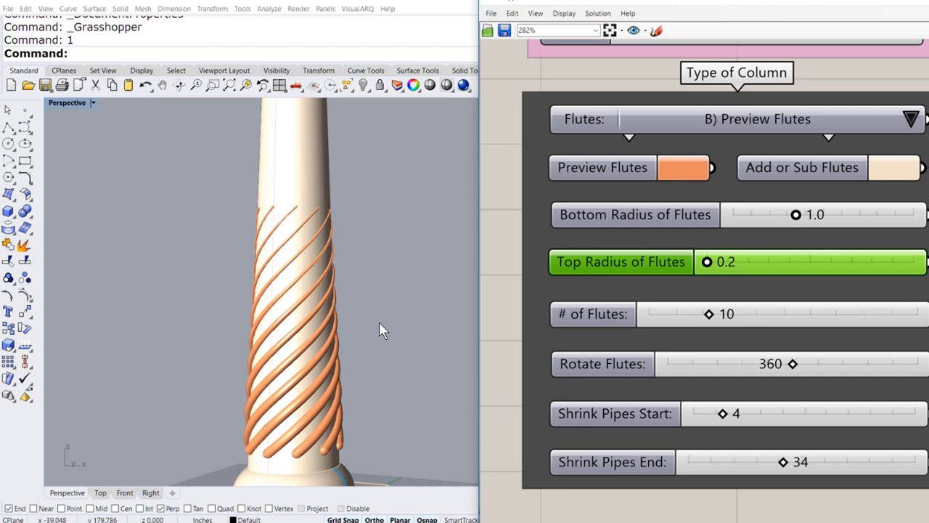
# Try C) Add Flutes to Column, then settle on D) Substract Flutes from Column.
pyautogui.click(911, 118)
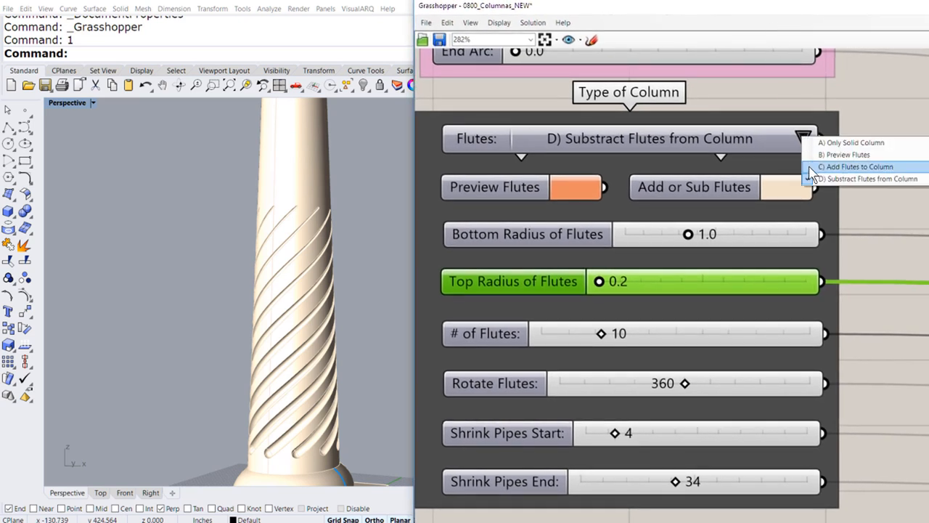
pyautogui.click(856, 166)
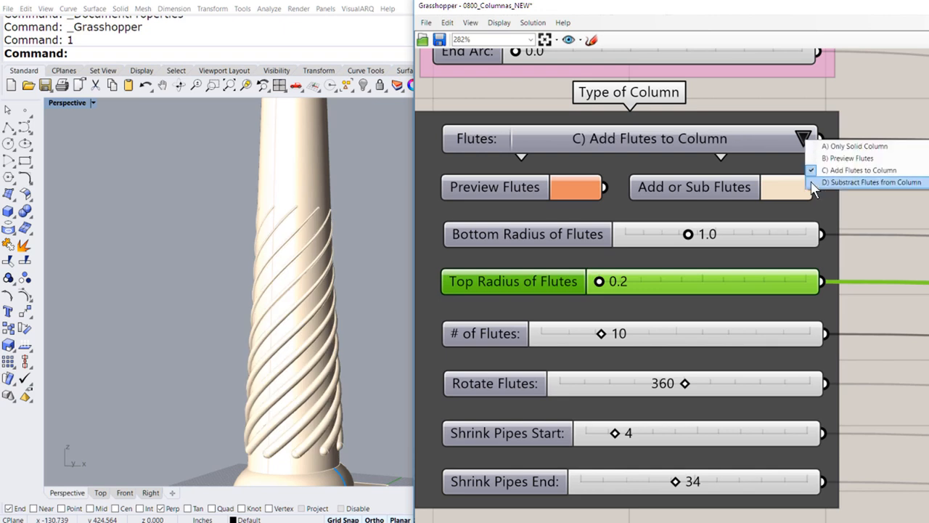
pyautogui.click(871, 183)
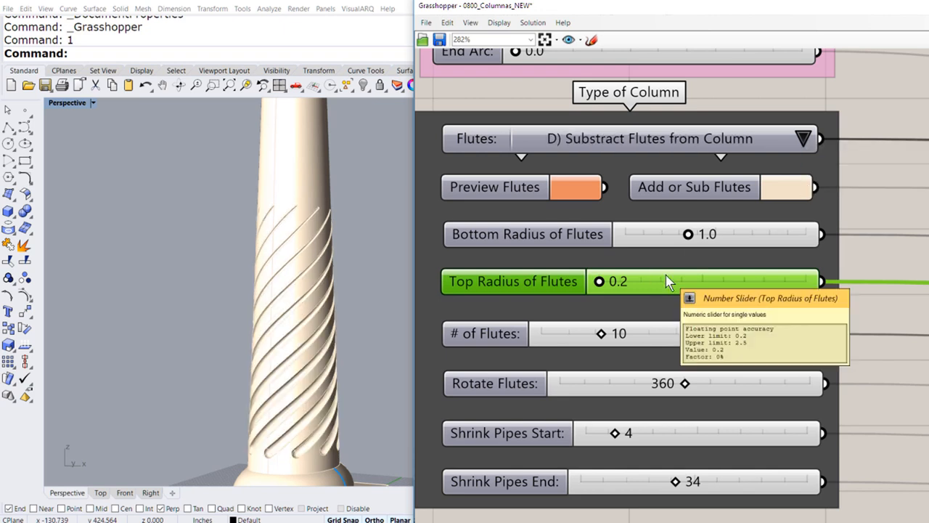